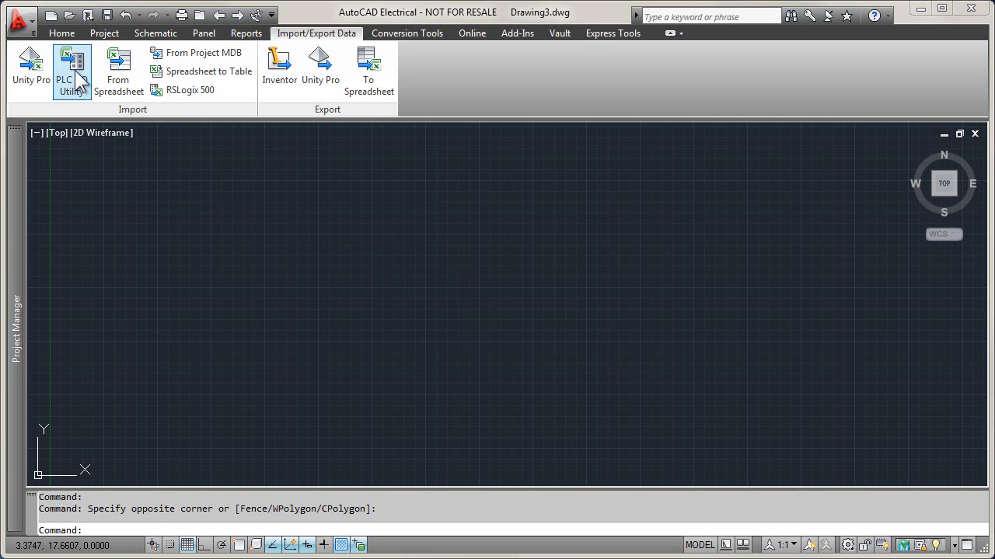
Launch the PLC I/O Utility from the Import/Export Data tab.
{"action": "left_click", "coordinate": [71, 70]}
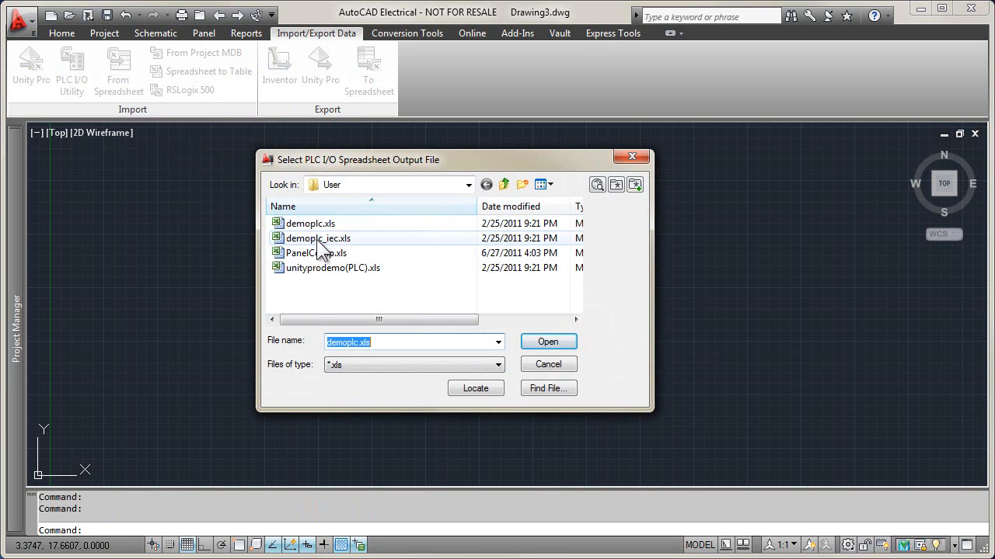
Load demoplc_iec.xls and review its ladder and module layout setup before accepting.
{"action": "left_click", "coordinate": [547, 342]}
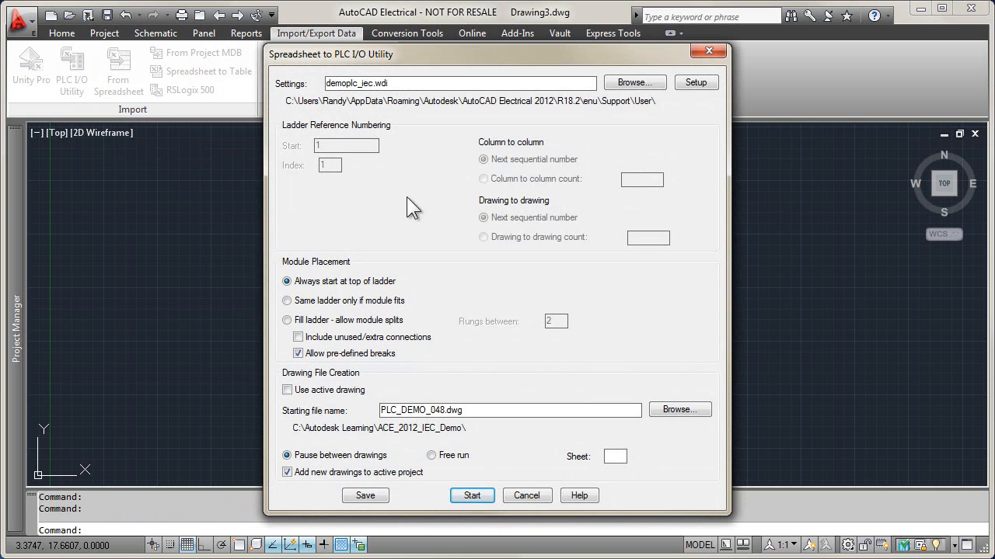
{"action": "mouse_move", "coordinate": [664, 117]}
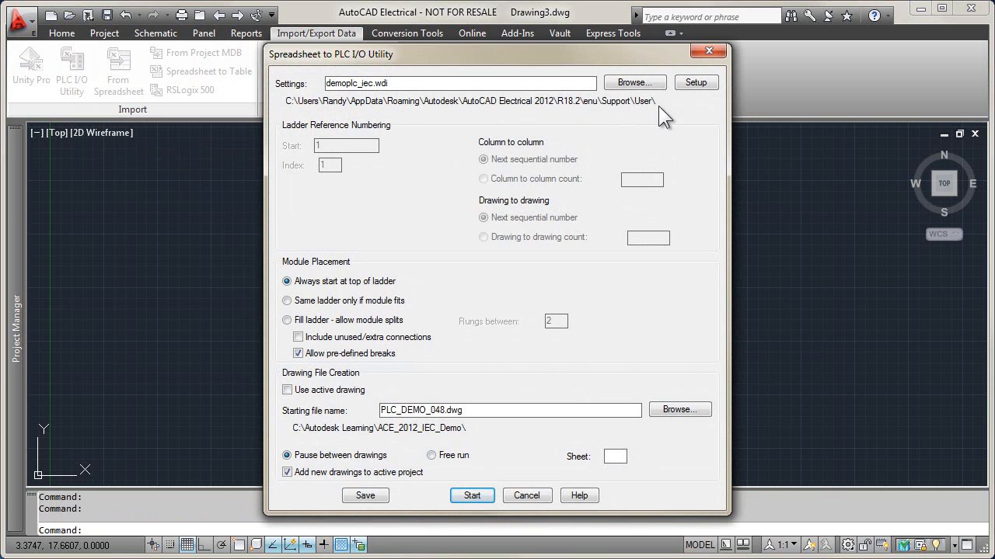
{"action": "left_click", "coordinate": [696, 82]}
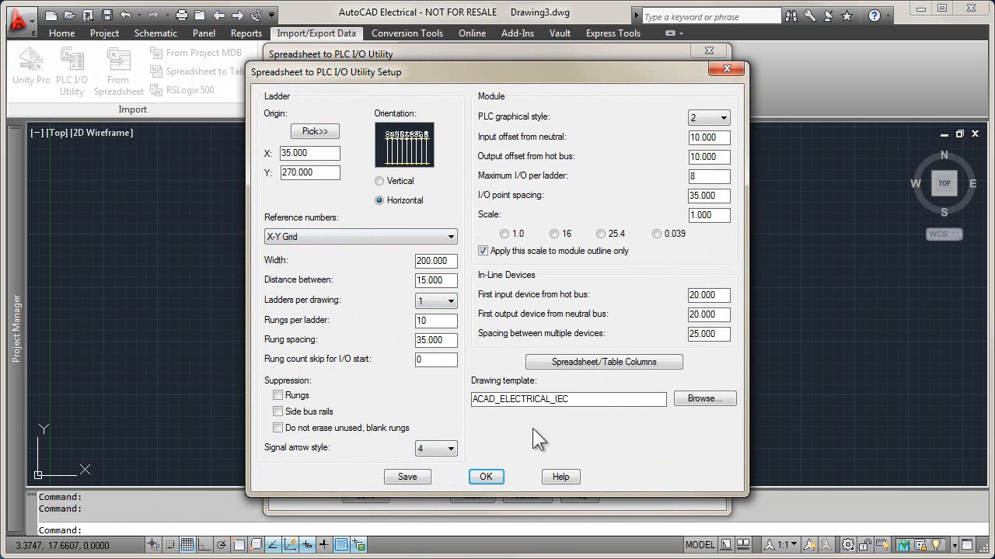
{"action": "left_click", "coordinate": [485, 476]}
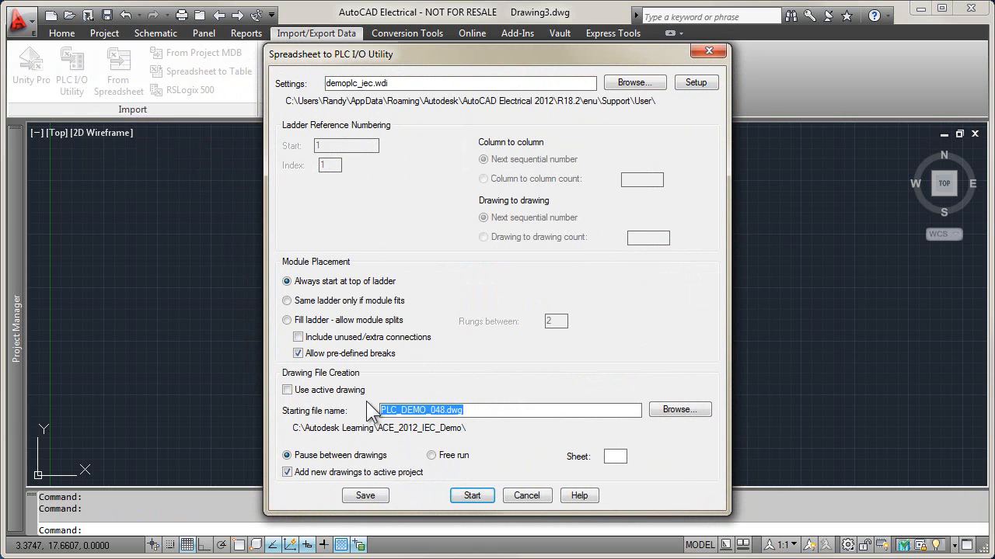
Name the starting file ACE_2012_IEC_DEMO_034, choose Free run, and set sheet 034.
{"action": "type", "text": "ACE_2012_IEC_DEMO_034"}
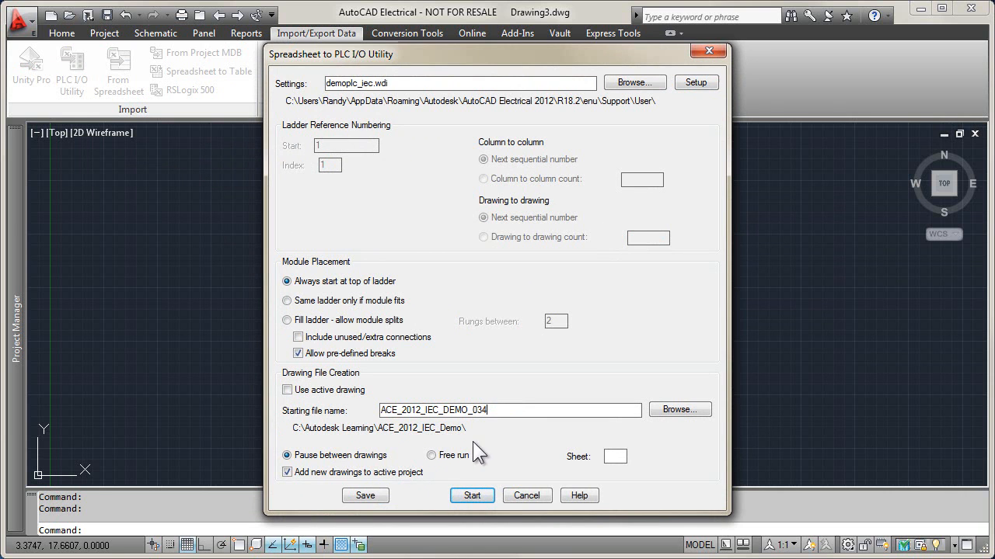
{"action": "left_click", "coordinate": [432, 455]}
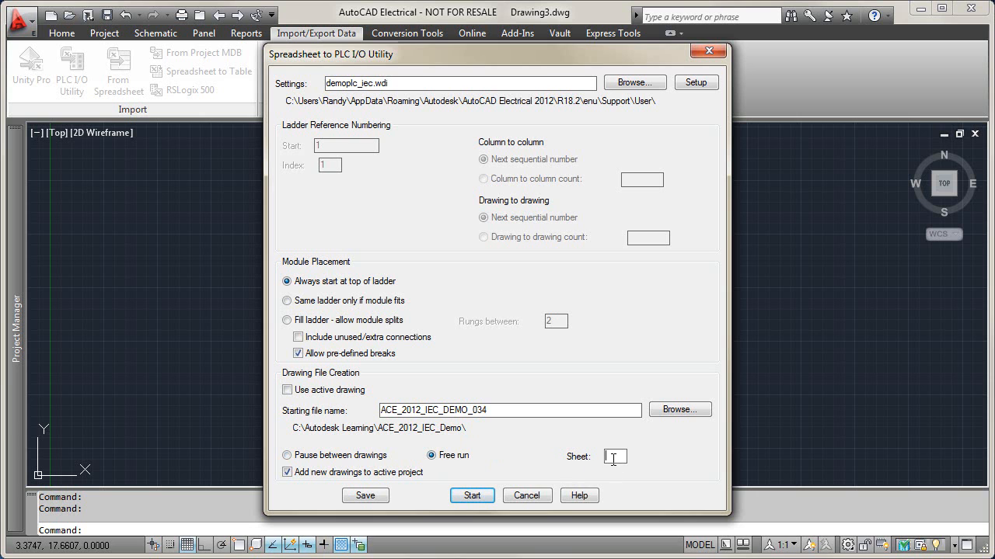
{"action": "type", "text": "034"}
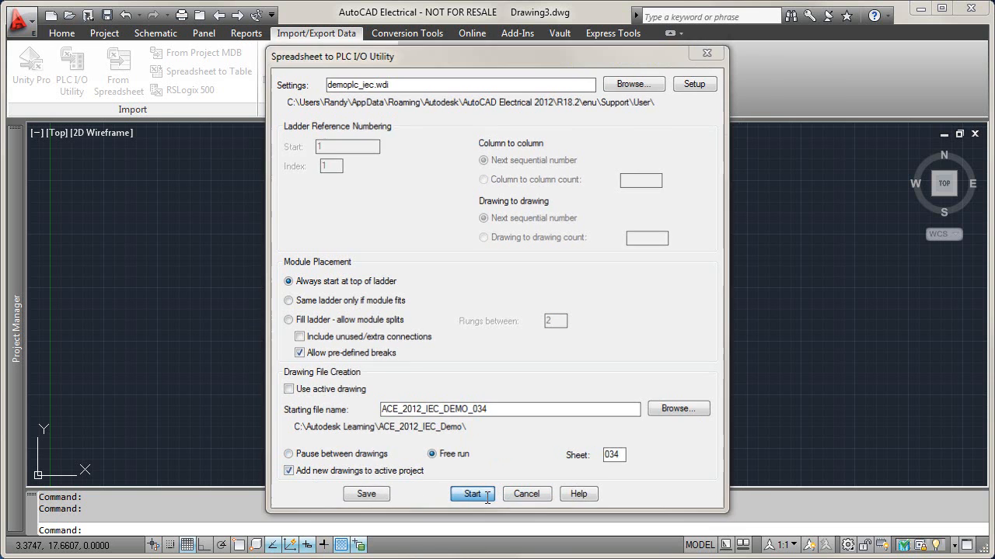
Generate the PLC I/O ladder drawings and show the ACE_2012_IEC_DEMO drawing list.
{"action": "left_click", "coordinate": [472, 494]}
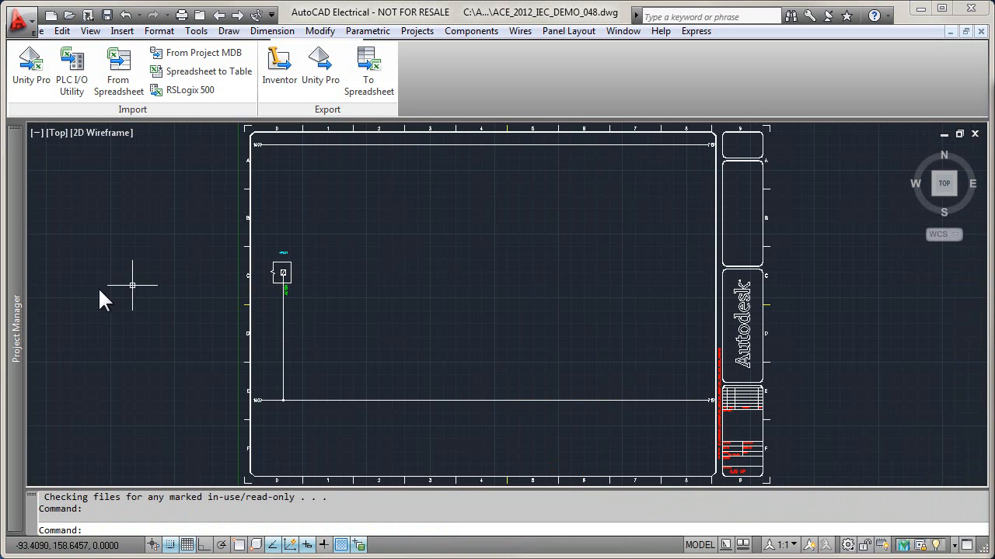
{"action": "left_click", "coordinate": [16, 326]}
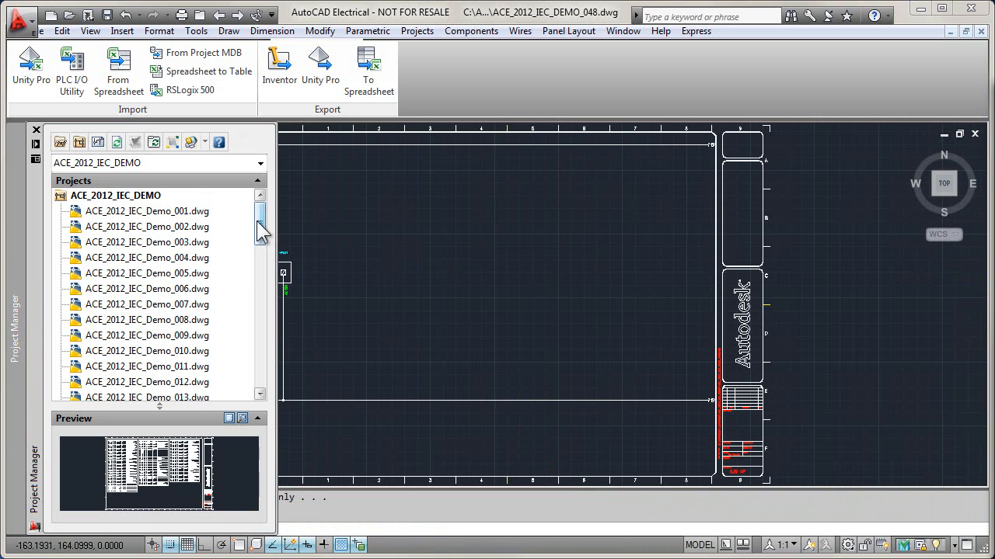